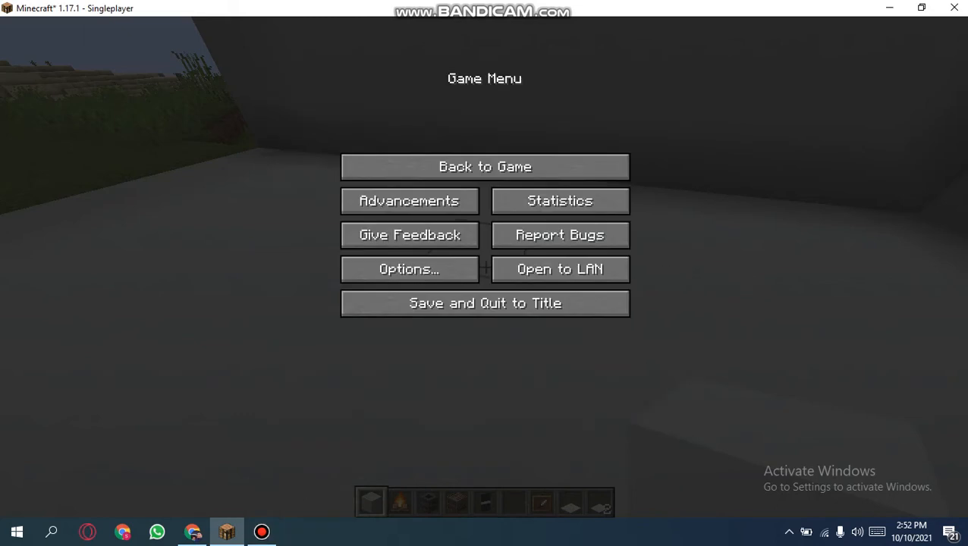
Step: Resume play from the Game Menu, returning to the world with a campfire in hand
{"action": "left_click", "coordinate": [485, 166]}
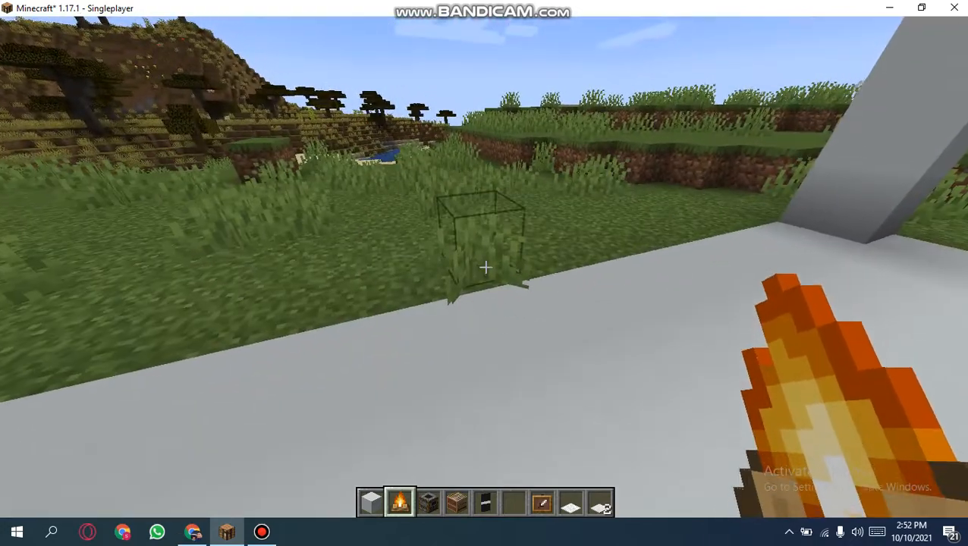
{"action": "mouse_move", "coordinate": [486, 267]}
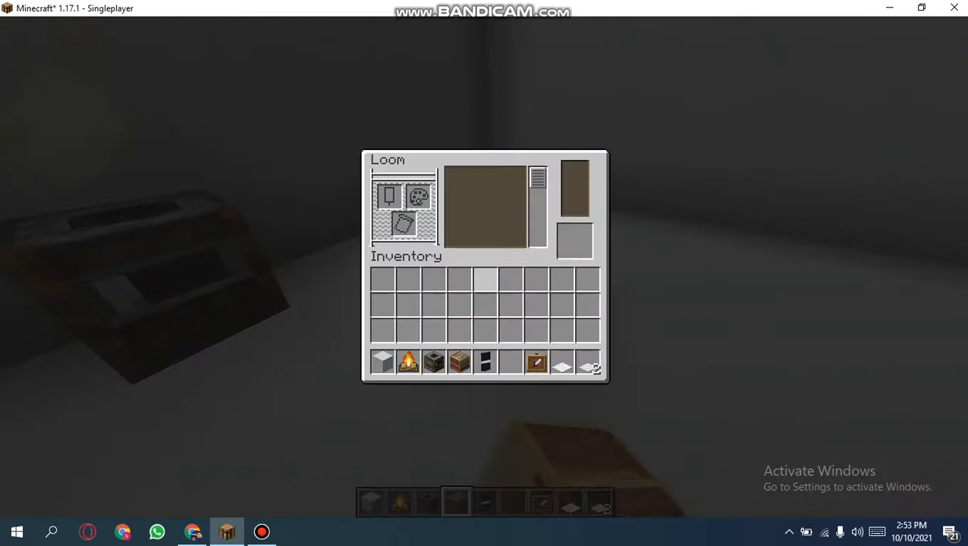
{"action": "mouse_move", "coordinate": [486, 363]}
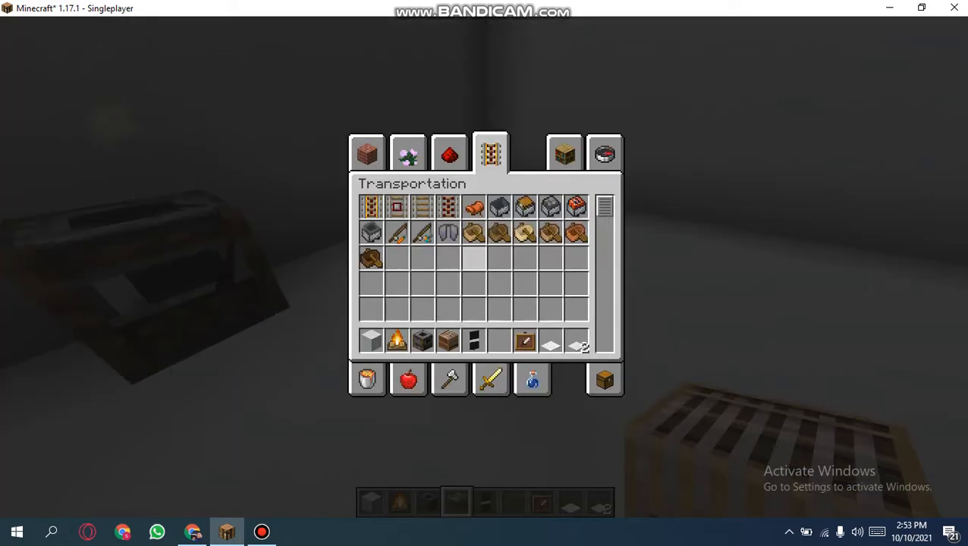
Step: Weave a black banner with a white Fess band on the loom using white dye
{"action": "left_click", "coordinate": [604, 153]}
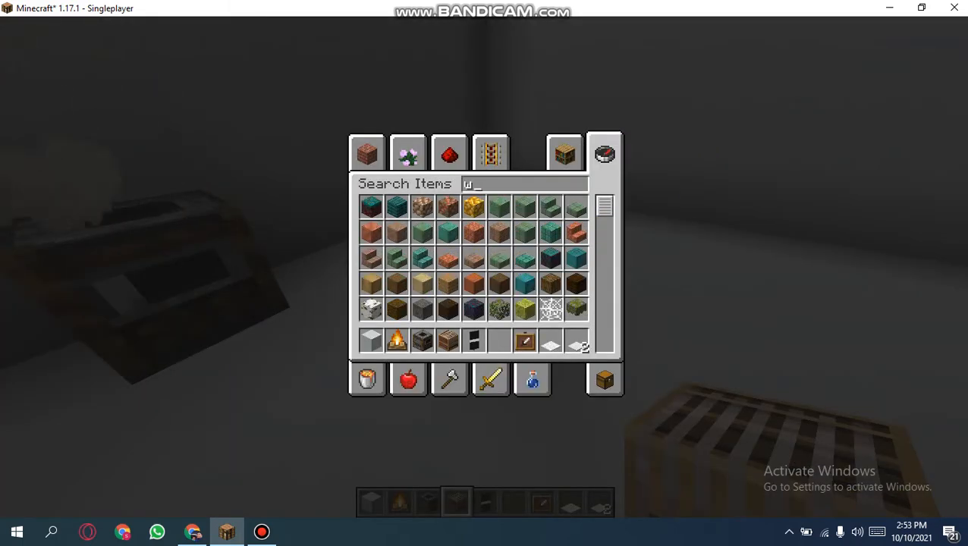
{"action": "type", "text": "hite"}
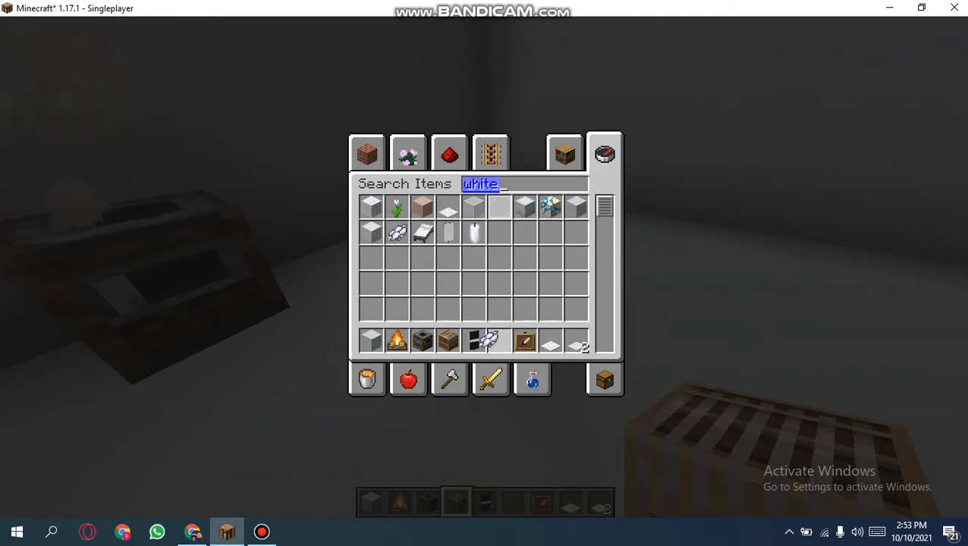
{"action": "left_click", "coordinate": [449, 152]}
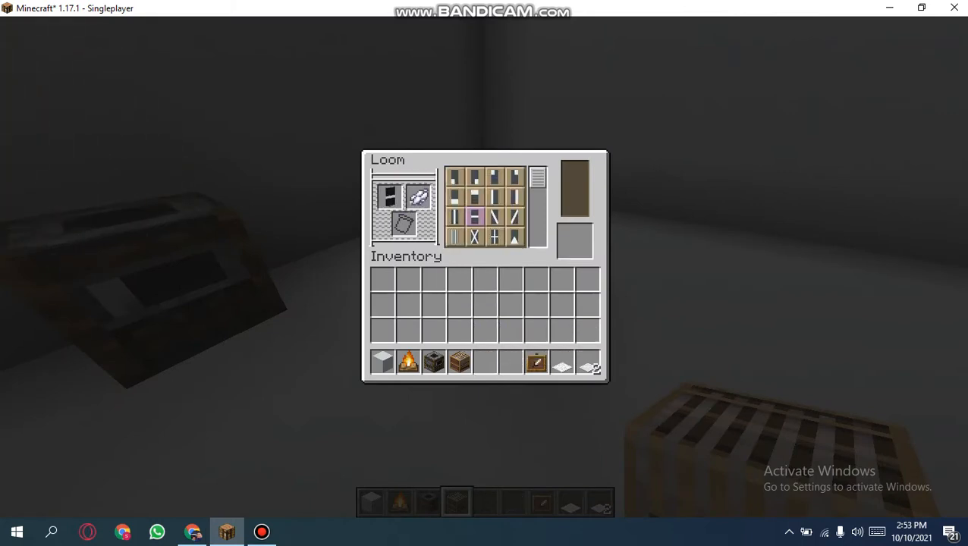
{"action": "left_click", "coordinate": [495, 215]}
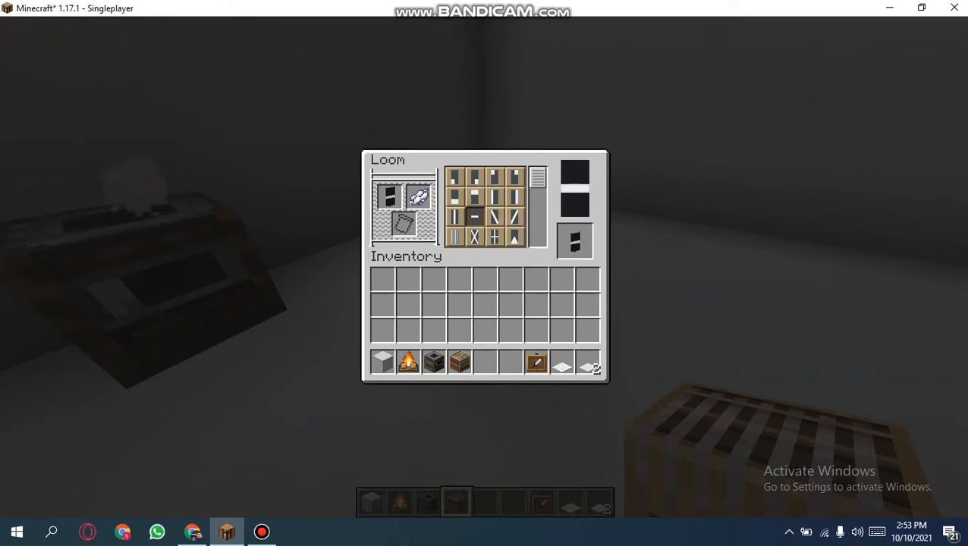
{"action": "mouse_move", "coordinate": [575, 241]}
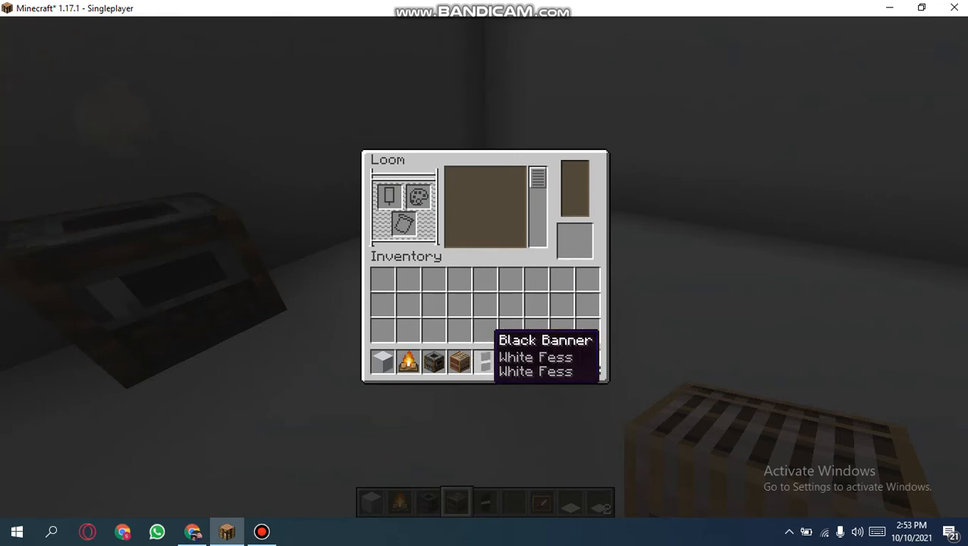
{"action": "key", "text": "Escape"}
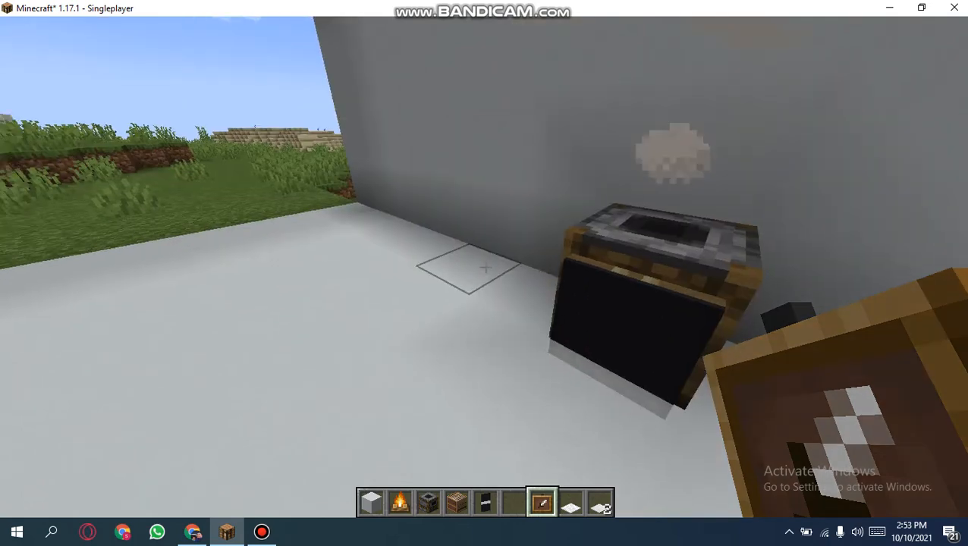
{"action": "mouse_move", "coordinate": [485, 265]}
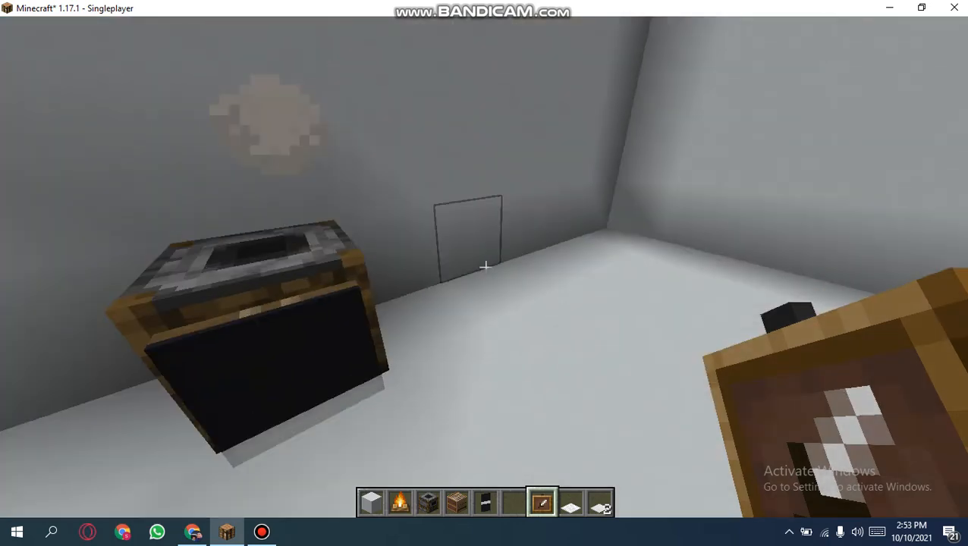
{"action": "mouse_move", "coordinate": [485, 265]}
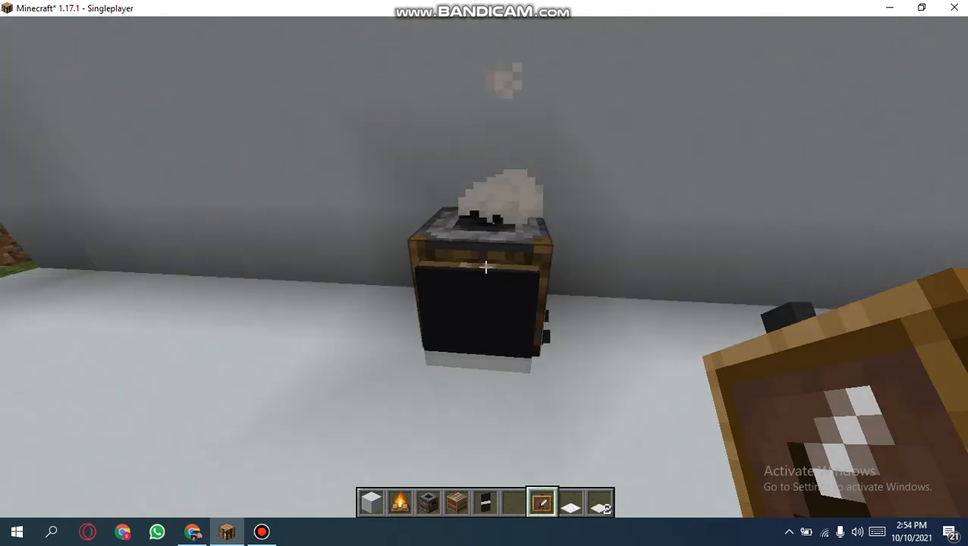
{"action": "mouse_move", "coordinate": [486, 267]}
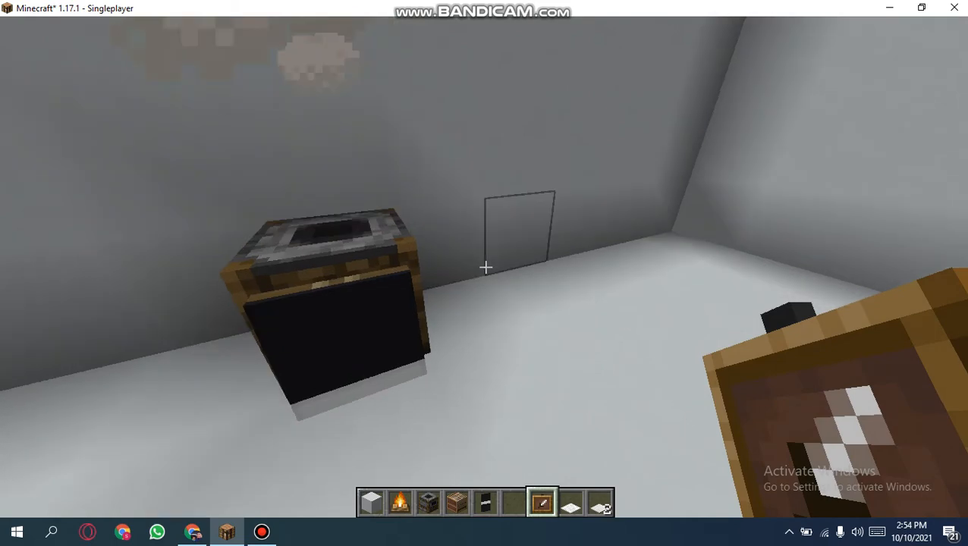
{"action": "mouse_move", "coordinate": [486, 267]}
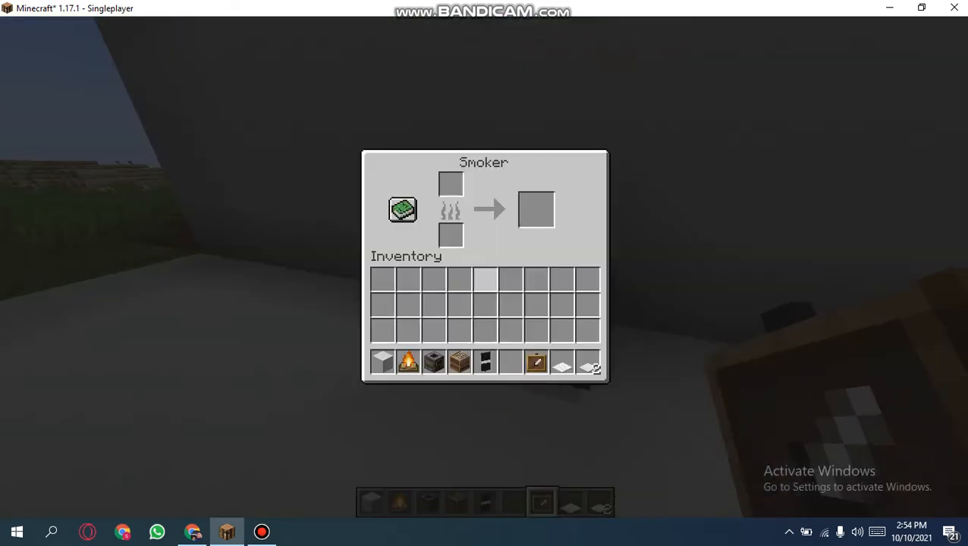
Step: Close the smoker's interface before attaching the black fess banner to its front
{"action": "key", "text": "Escape"}
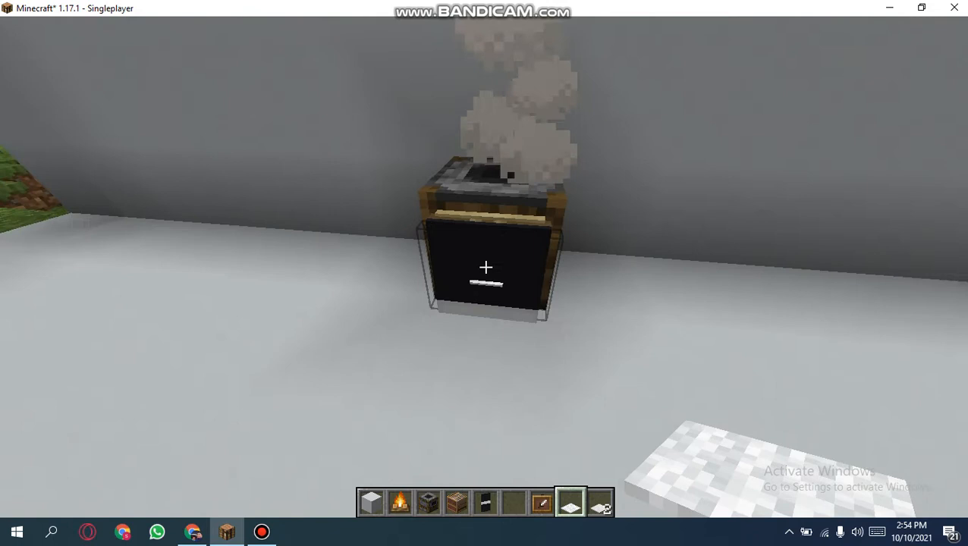
{"action": "mouse_move", "coordinate": [485, 273]}
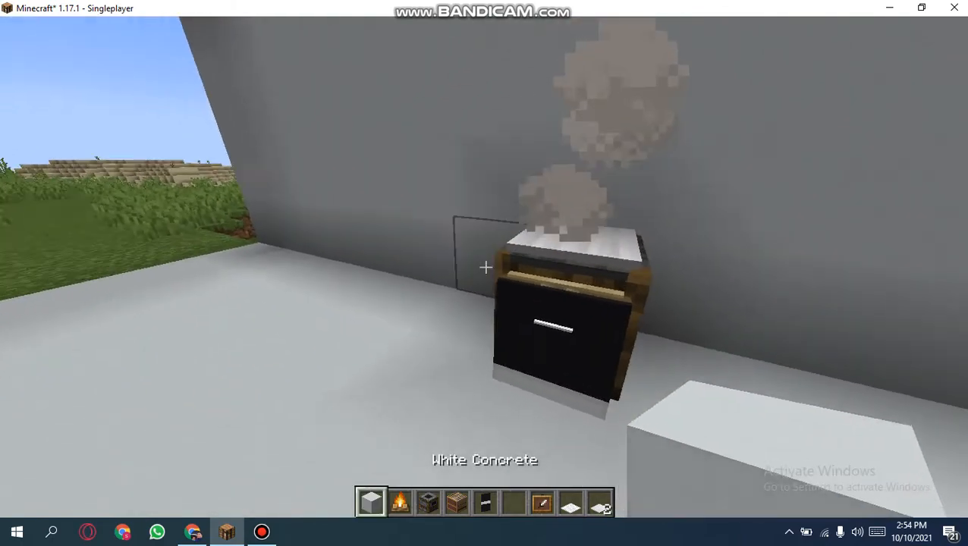
{"action": "mouse_move", "coordinate": [484, 267]}
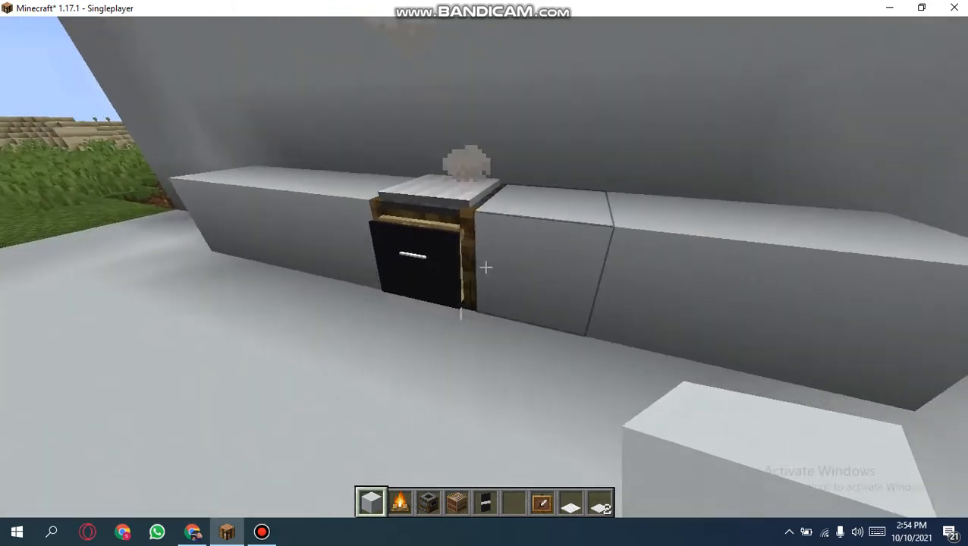
{"action": "mouse_move", "coordinate": [485, 268]}
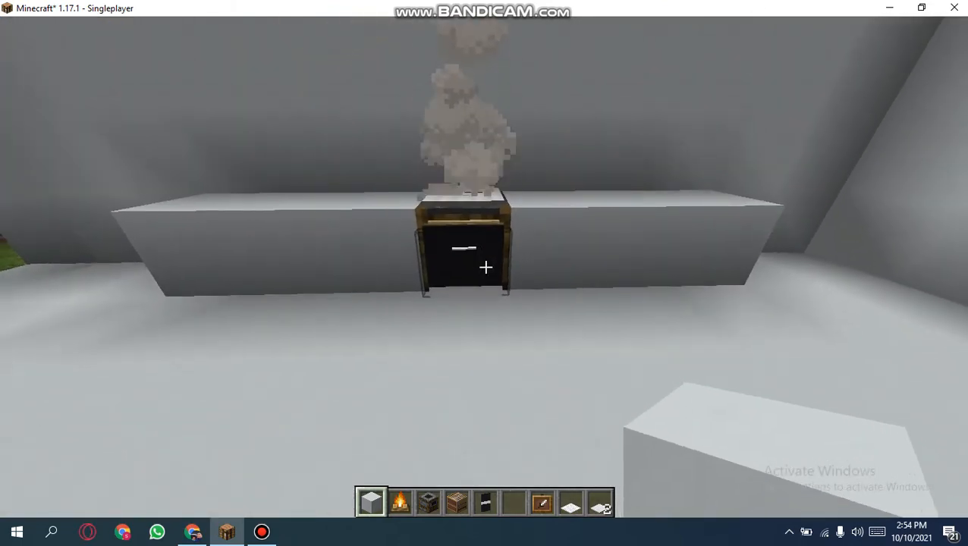
Step: Find an iron trapdoor via creative search and place it above the smoker as a hood
{"action": "key", "text": "e"}
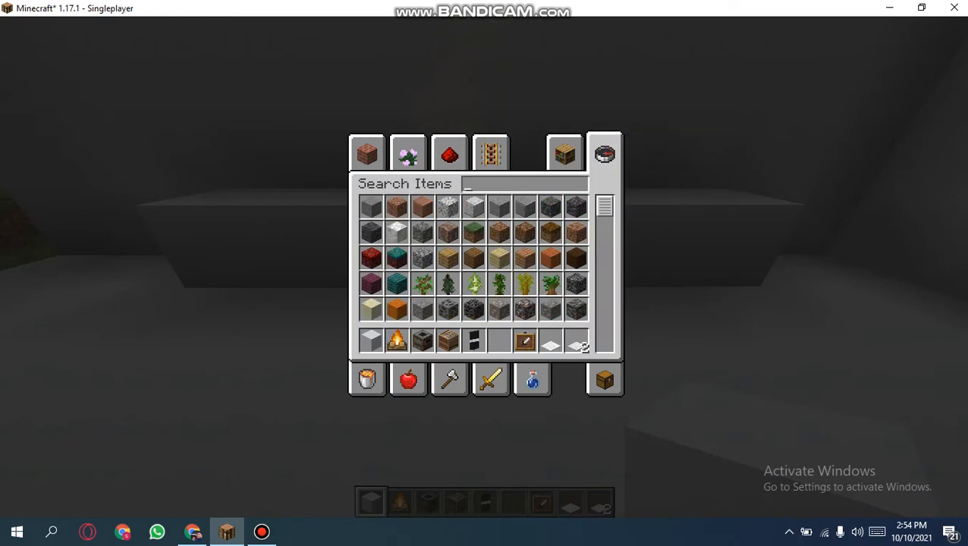
{"action": "type", "text": "iron"}
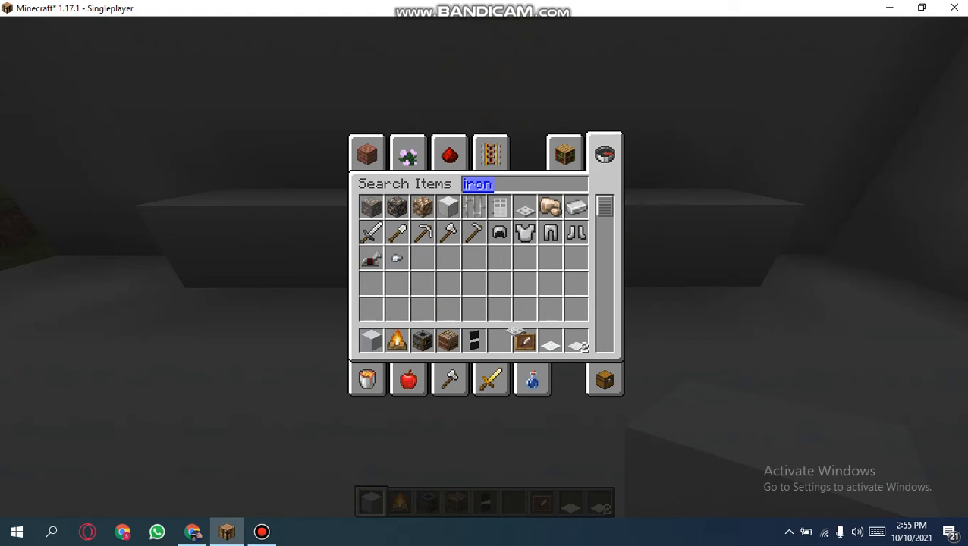
{"action": "left_click", "coordinate": [491, 153]}
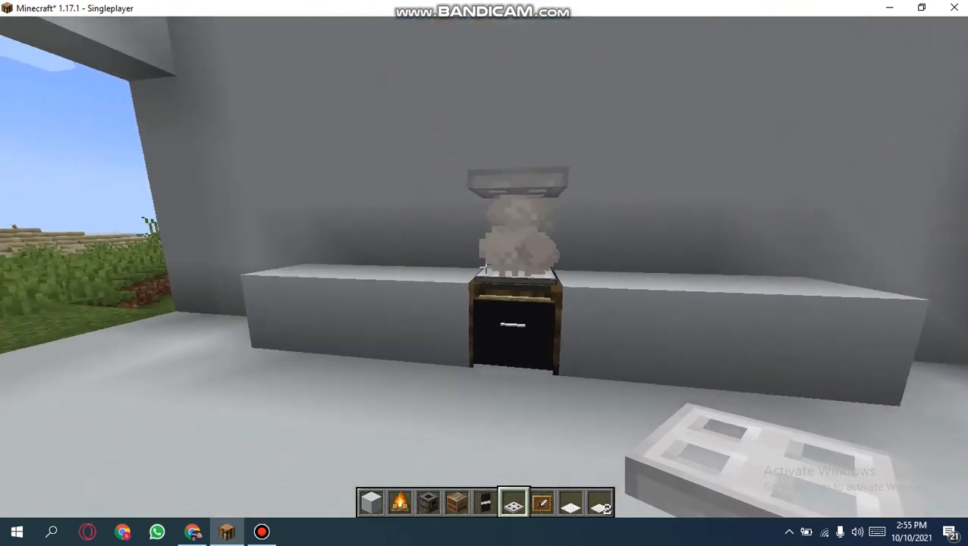
{"action": "key", "text": "e"}
{"action": "type", "text": "d"}
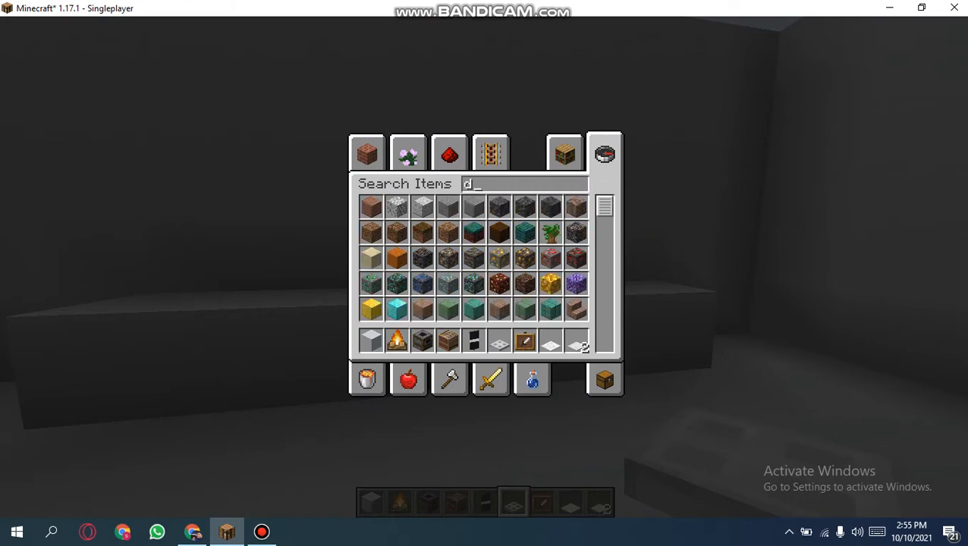
Step: Search 'dio' and put a diorite wall into hotbar slot 7
{"action": "type", "text": "io"}
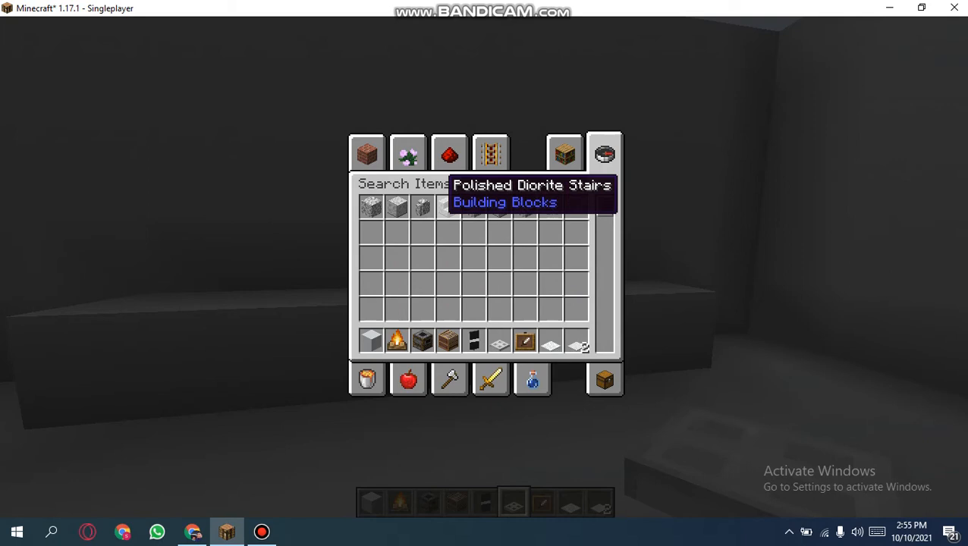
{"action": "type", "text": "dio"}
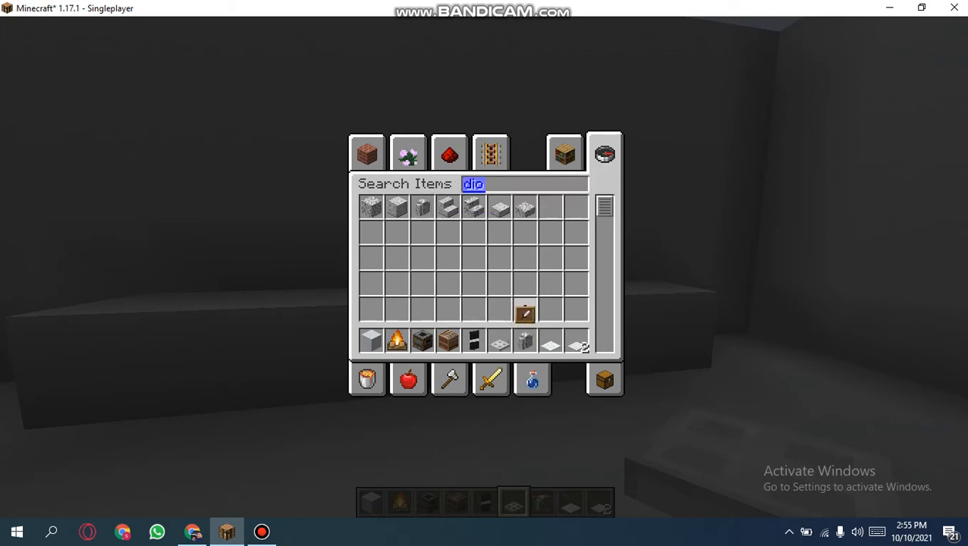
{"action": "left_click", "coordinate": [491, 153]}
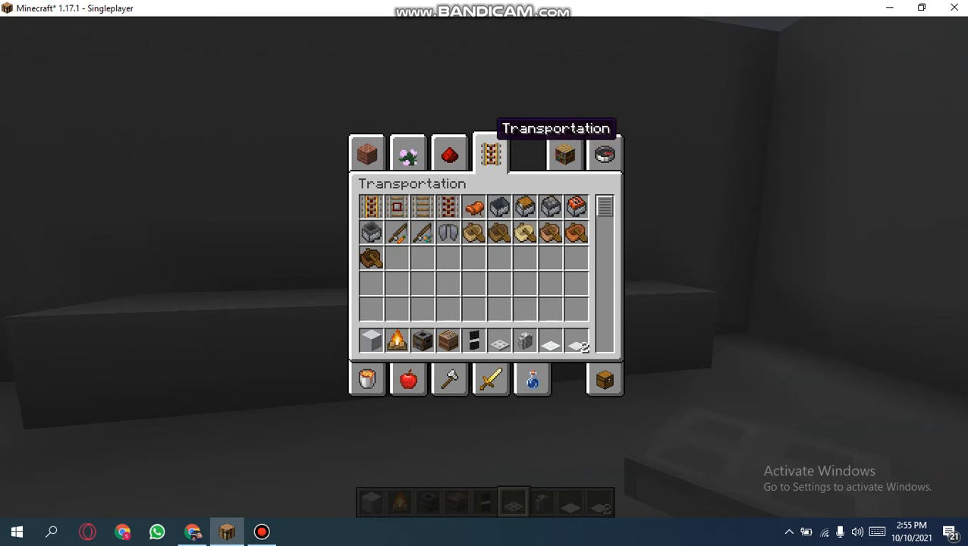
{"action": "key", "text": "Escape"}
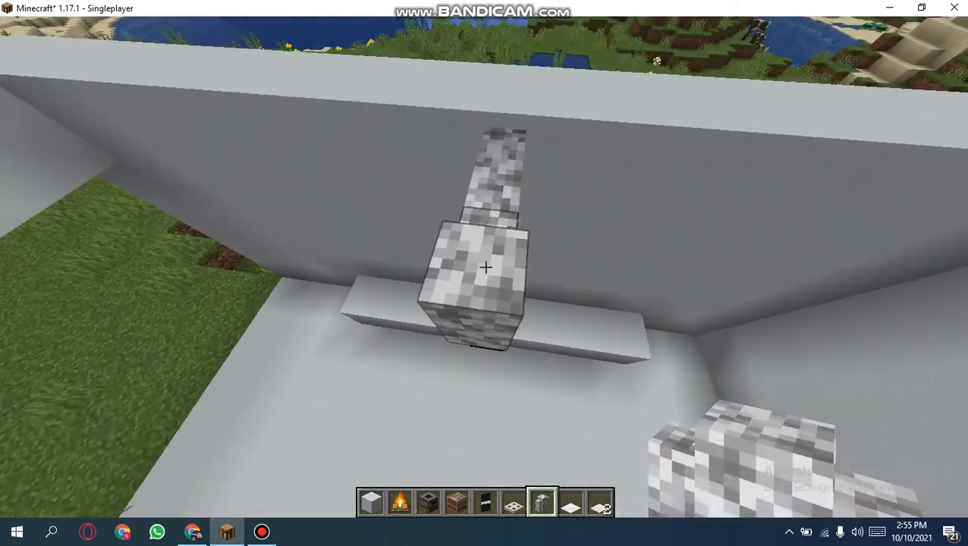
{"action": "mouse_move", "coordinate": [486, 267]}
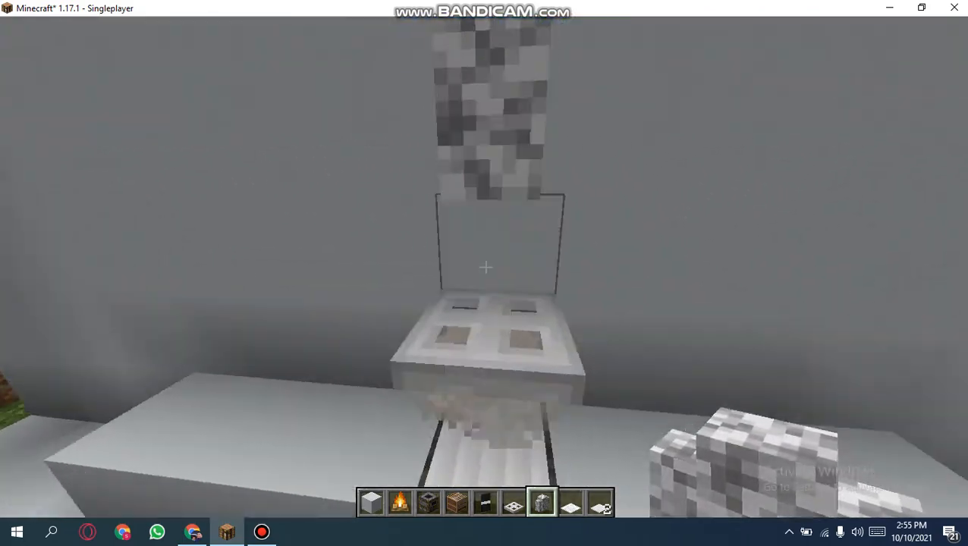
{"action": "mouse_move", "coordinate": [485, 267]}
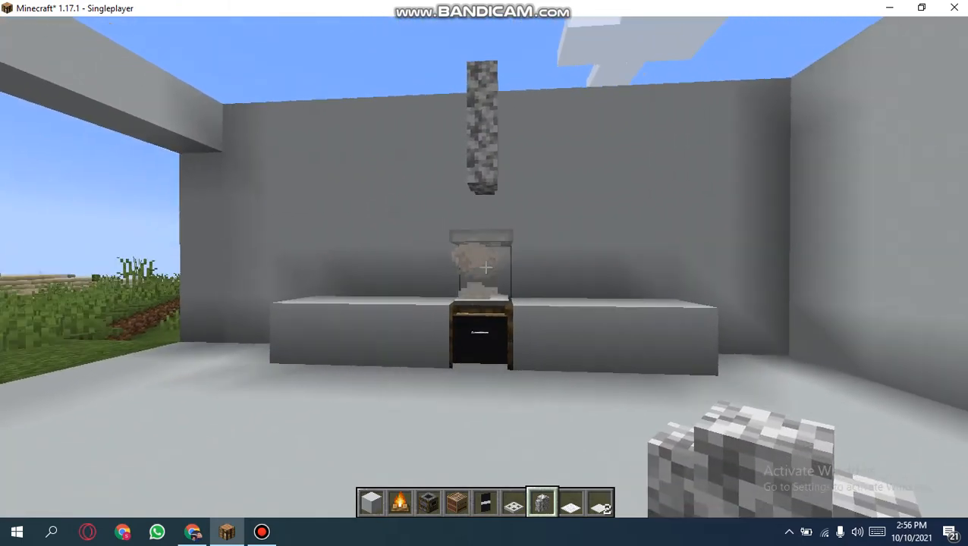
{"action": "mouse_move", "coordinate": [485, 273]}
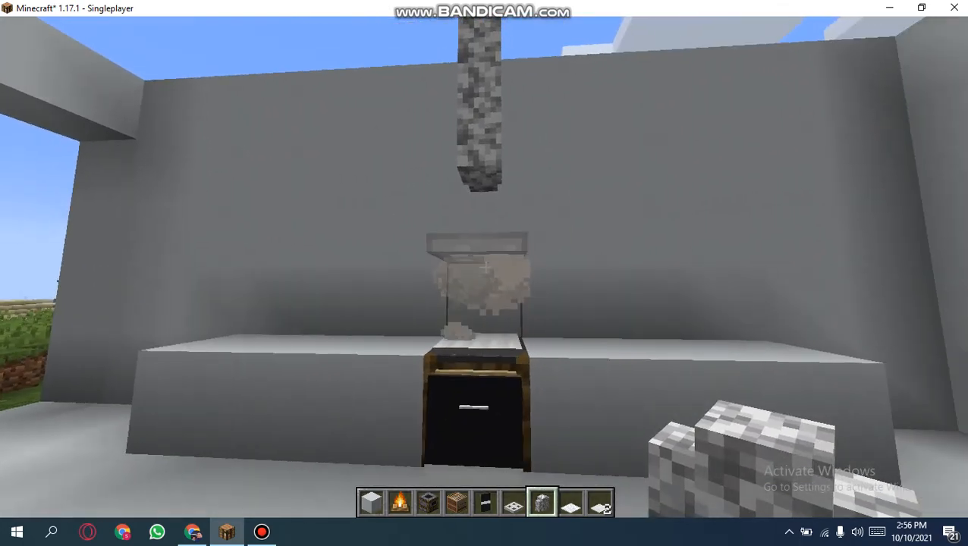
{"action": "mouse_move", "coordinate": [486, 265]}
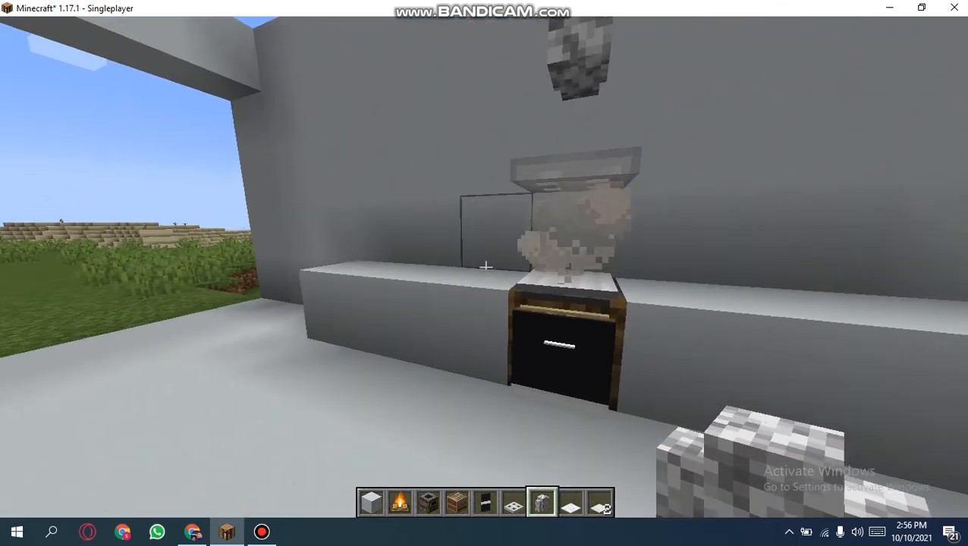
{"action": "mouse_move", "coordinate": [485, 273]}
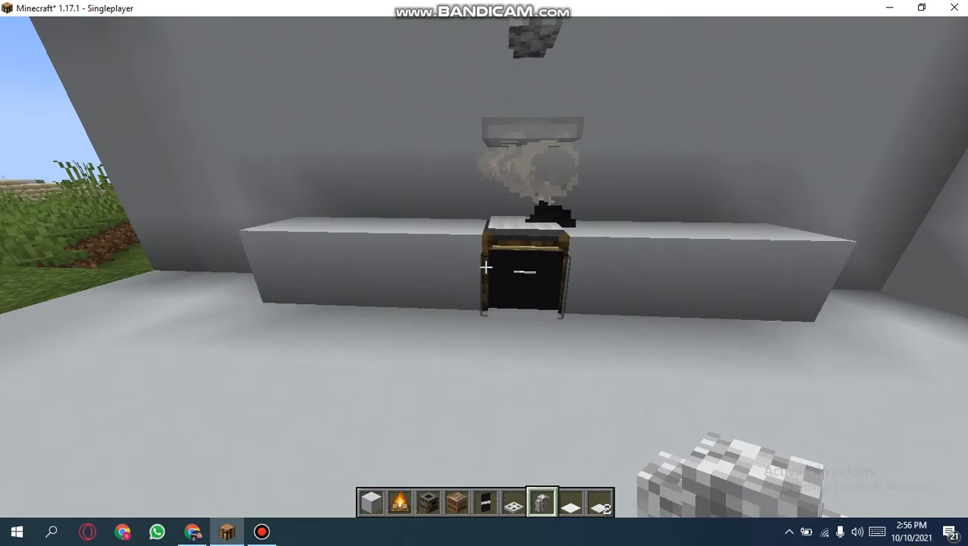
{"action": "mouse_move", "coordinate": [486, 267]}
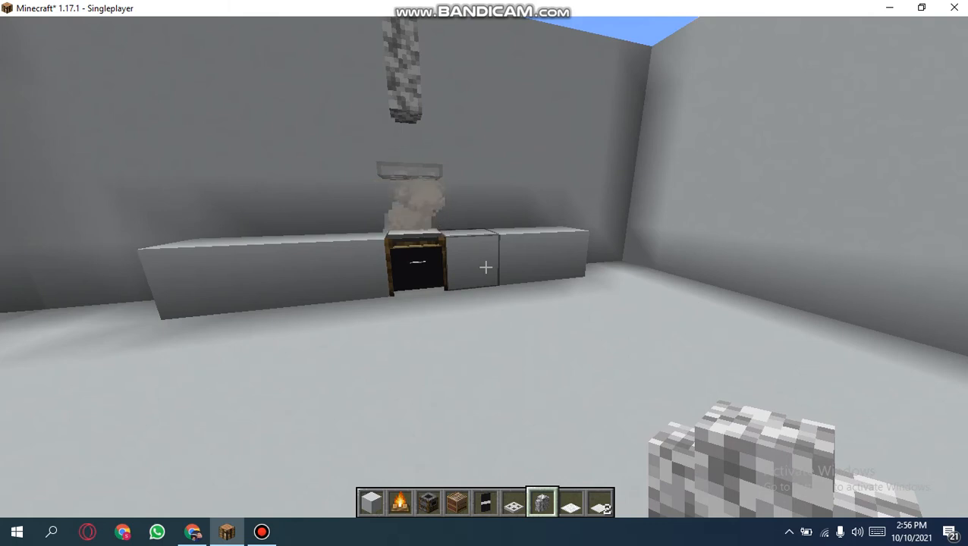
Step: Pause, briefly resume to view the finished stove, then reopen the Game Menu
{"action": "key", "text": "Escape"}
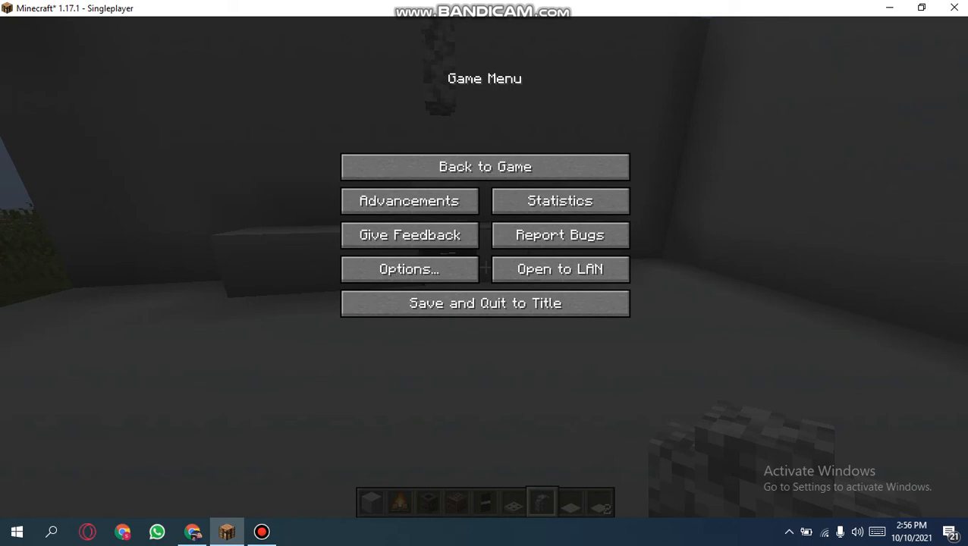
{"action": "left_click", "coordinate": [485, 166]}
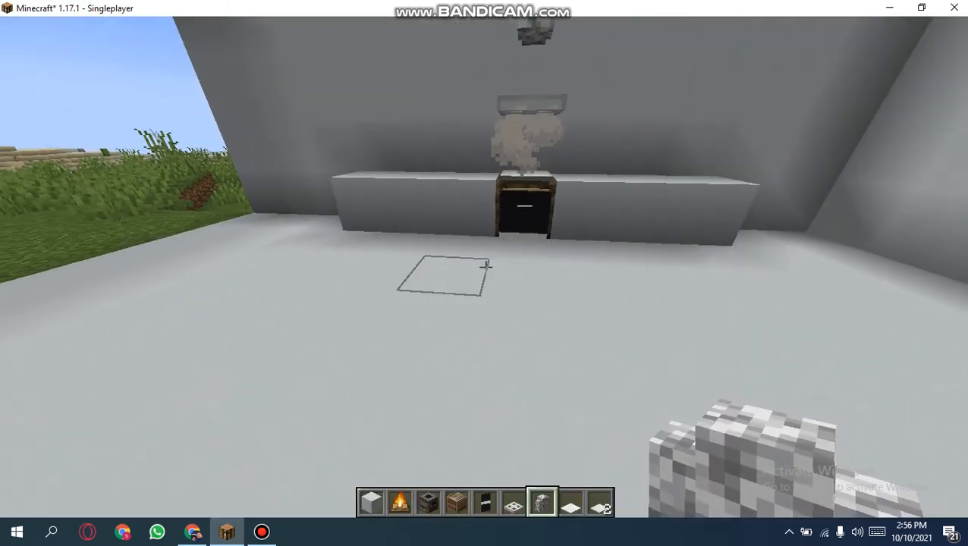
{"action": "key", "text": "Escape"}
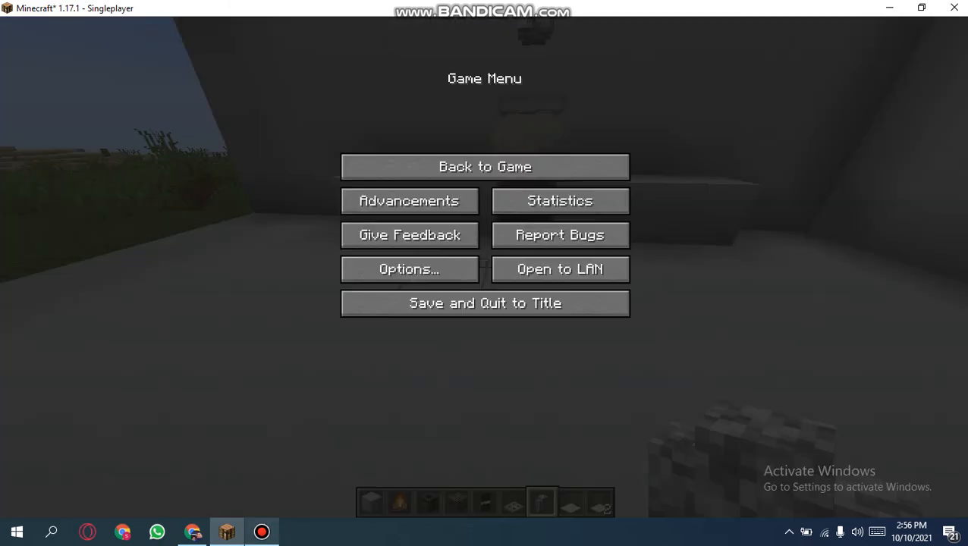